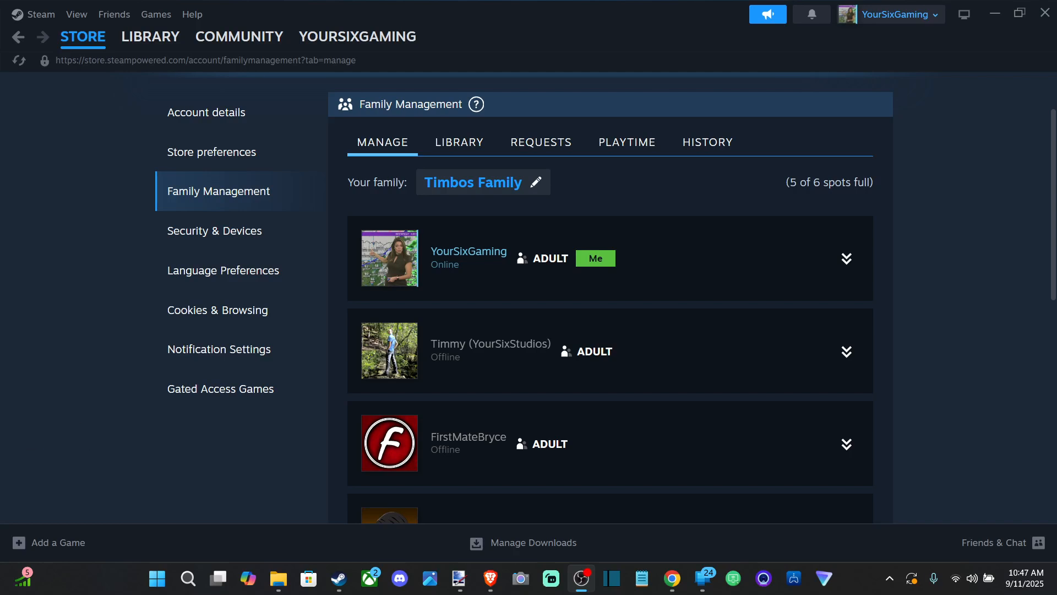
mouse_move(532, 360)
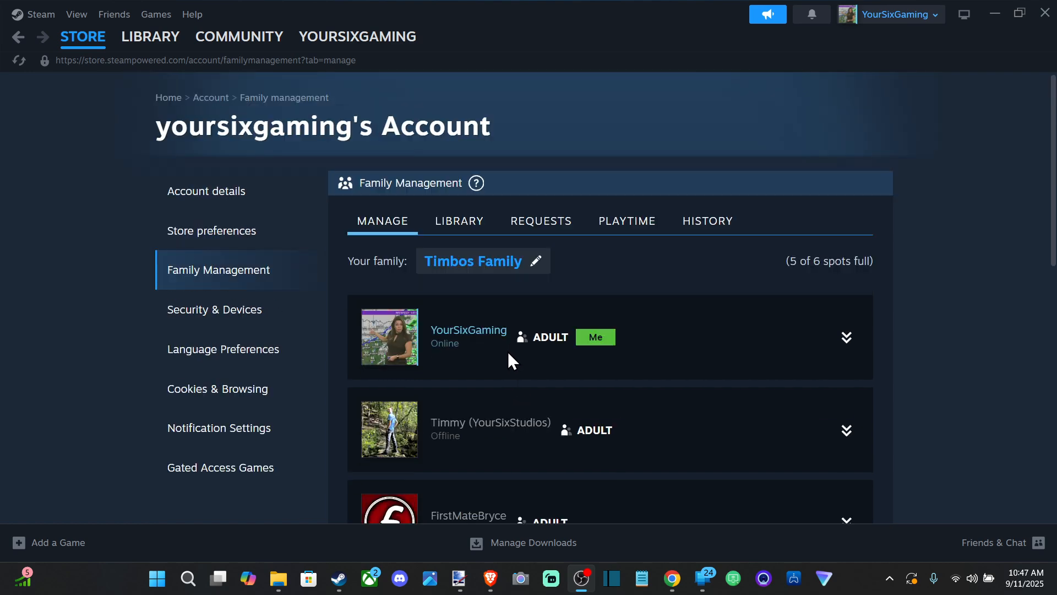
Browse the family's shared games, pending purchase requests and activity history tabs
scroll("down", 3)
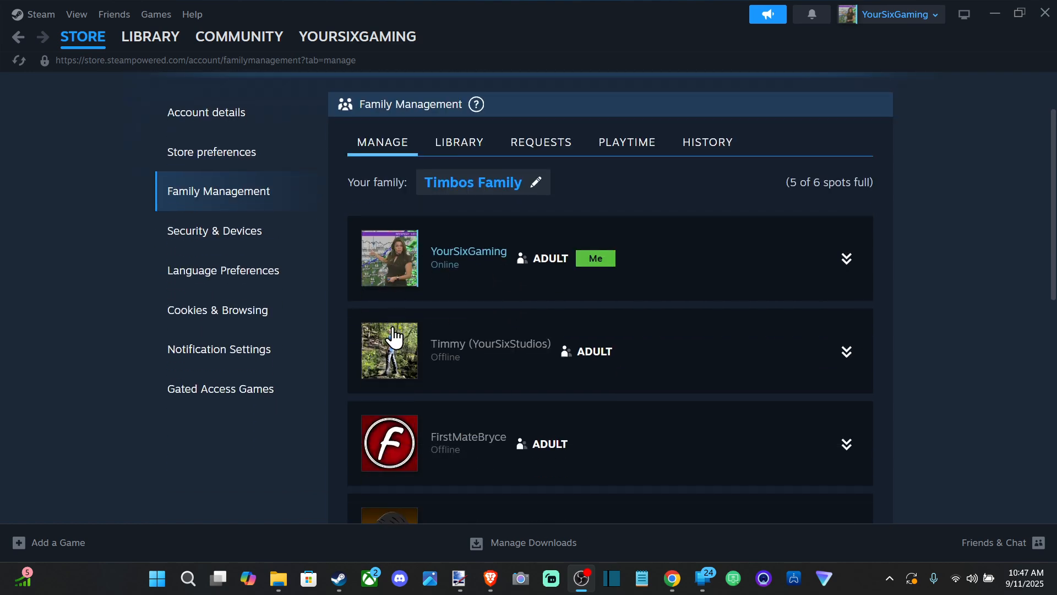
mouse_move(469, 111)
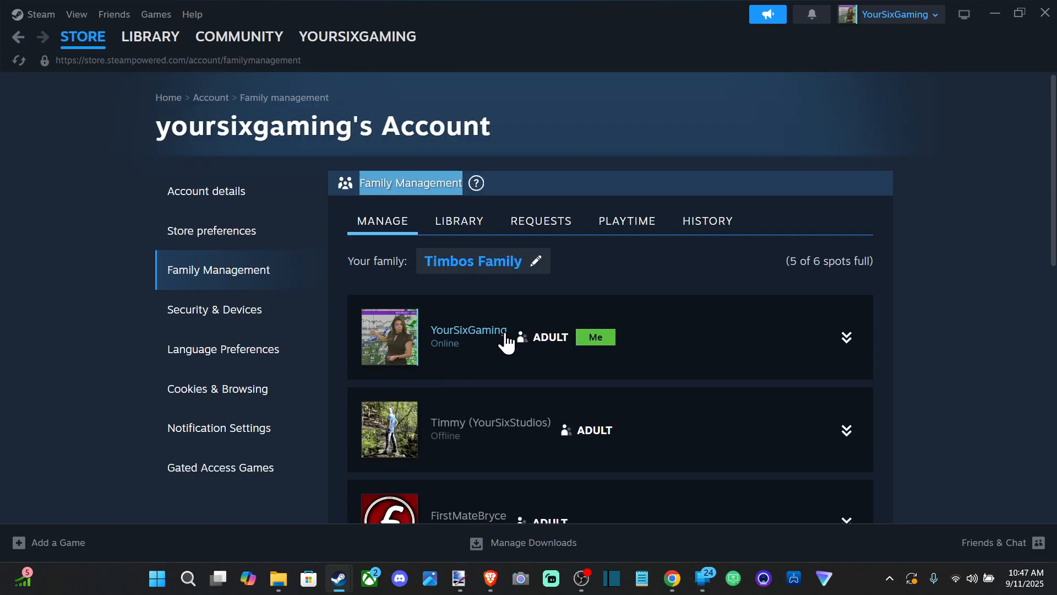
scroll("down", 3)
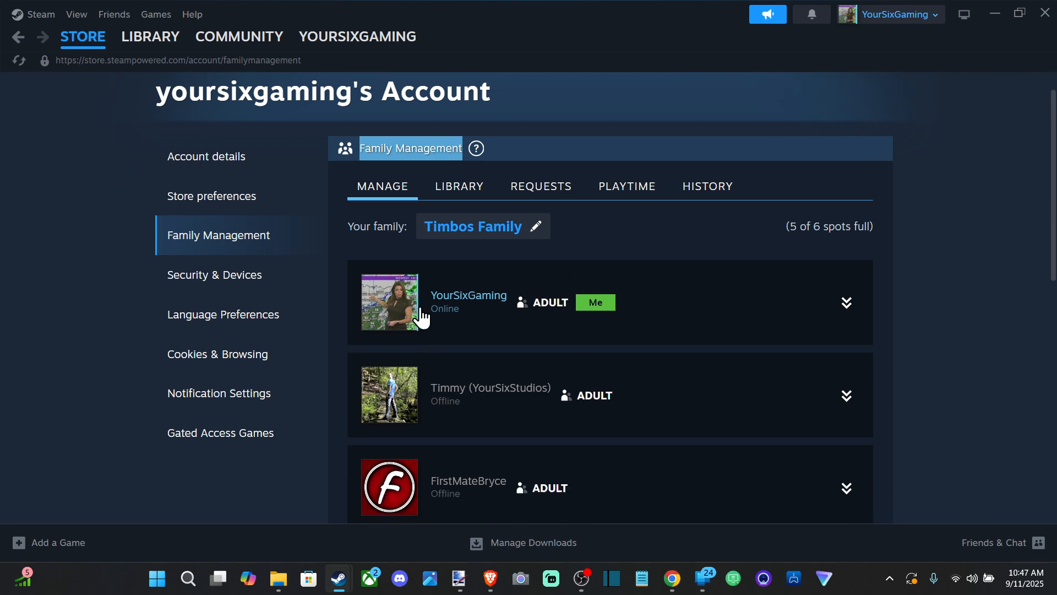
scroll("down", 3)
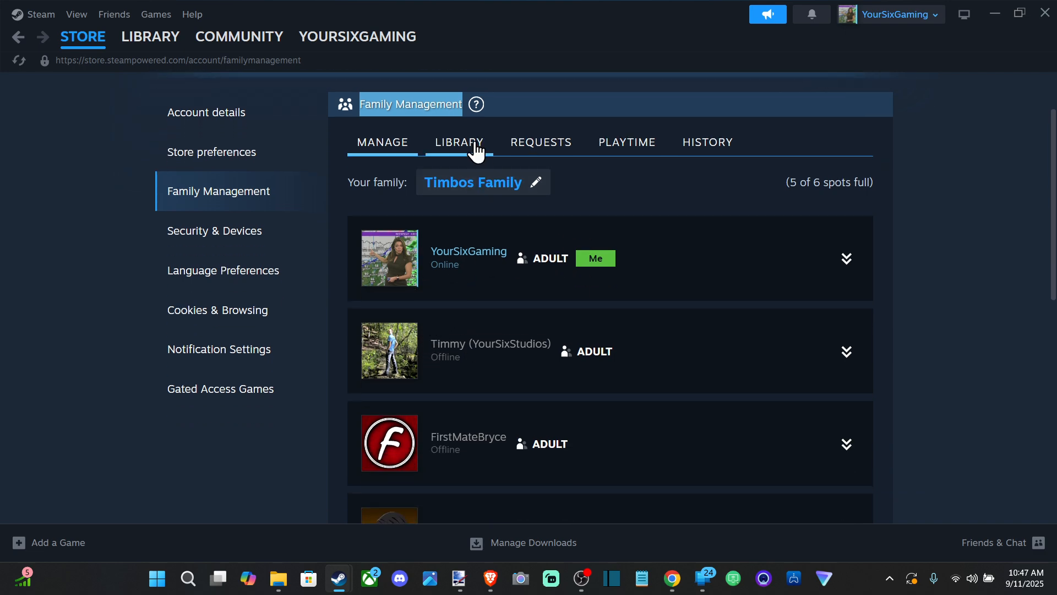
left_click(459, 141)
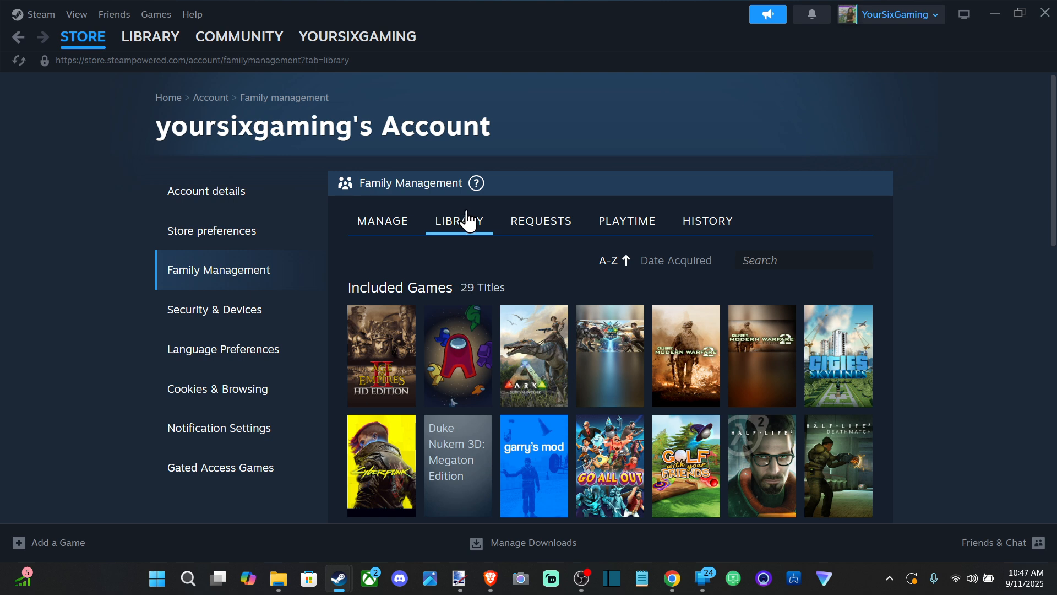
left_click(540, 221)
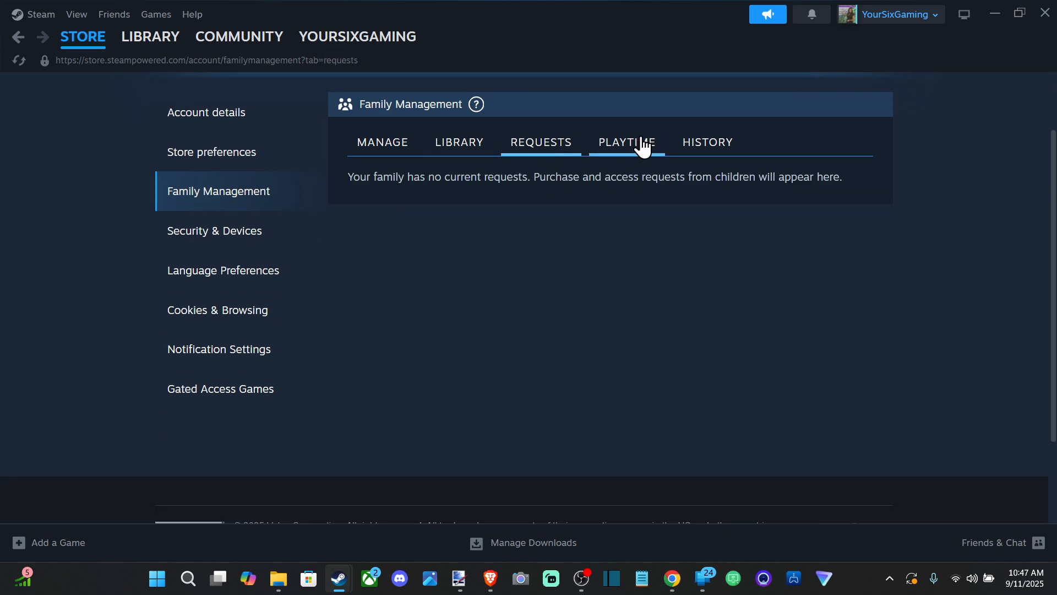
left_click(706, 141)
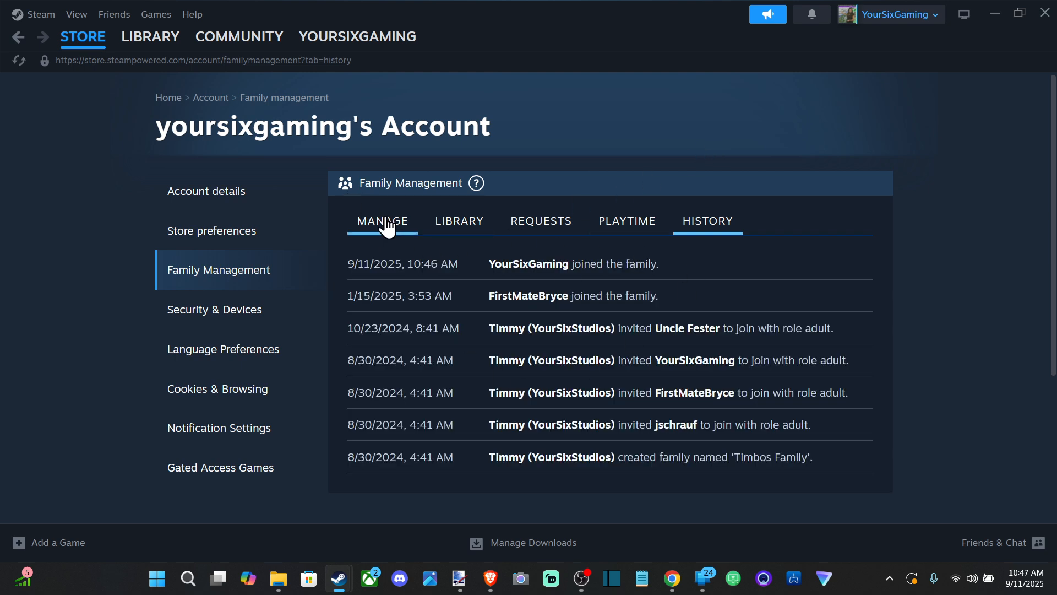
left_click(890, 14)
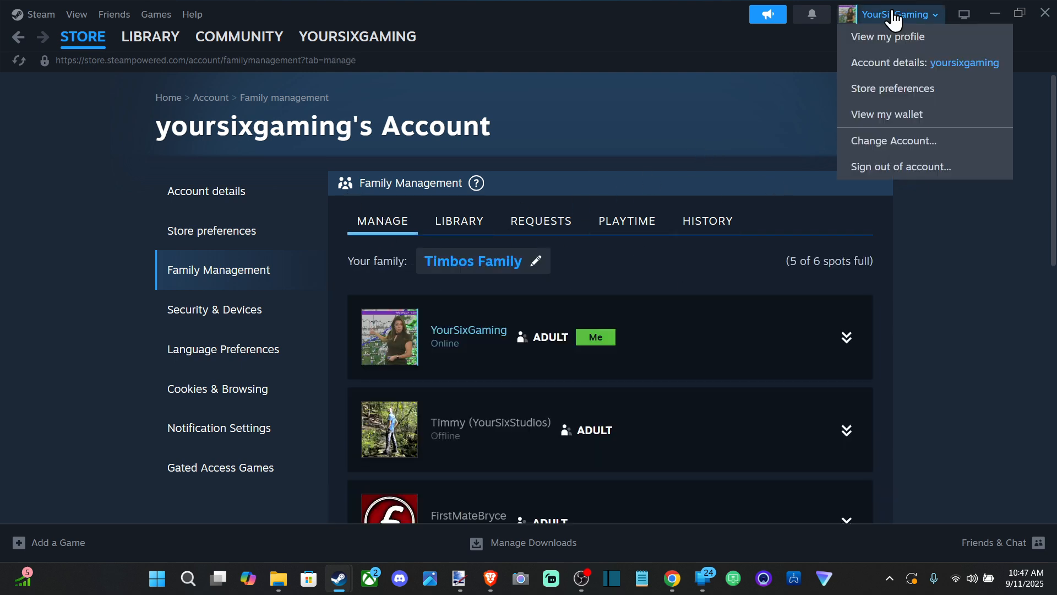
left_click(888, 62)
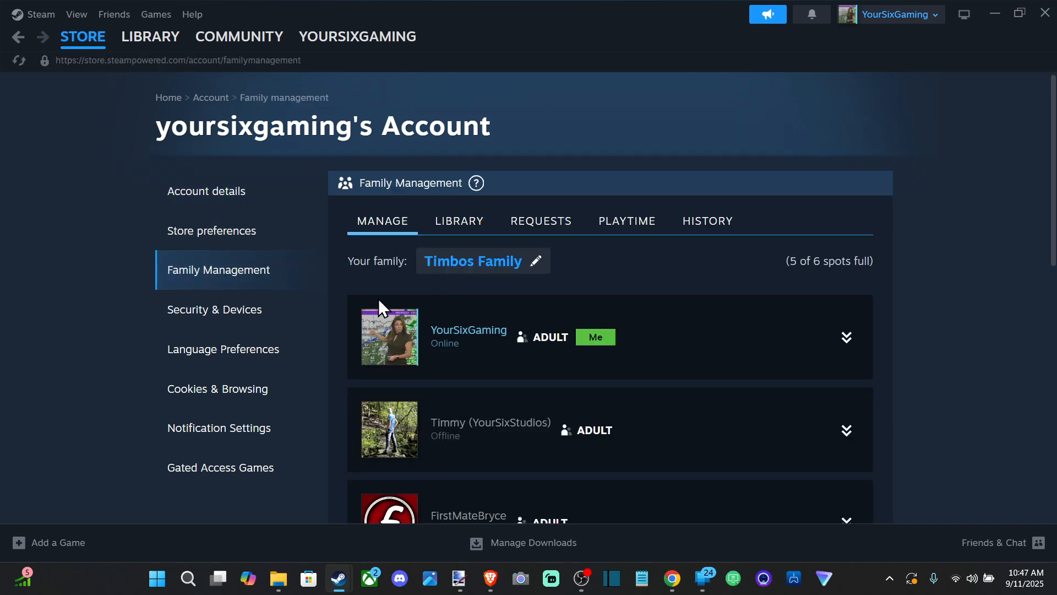
Scroll down the Manage tab member list and choose Invite a Member
scroll("down", 3)
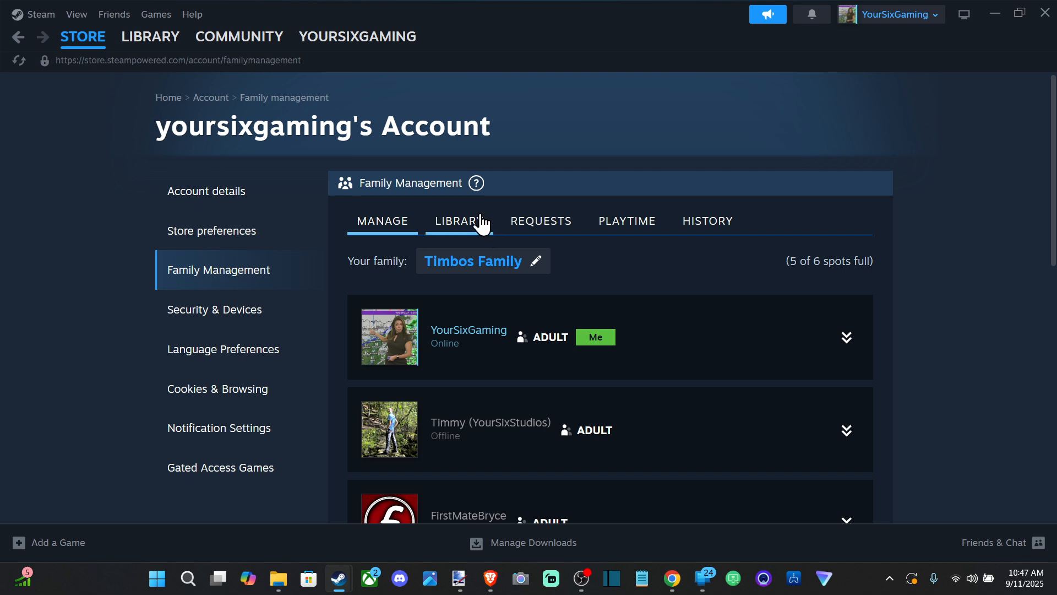
left_click(459, 221)
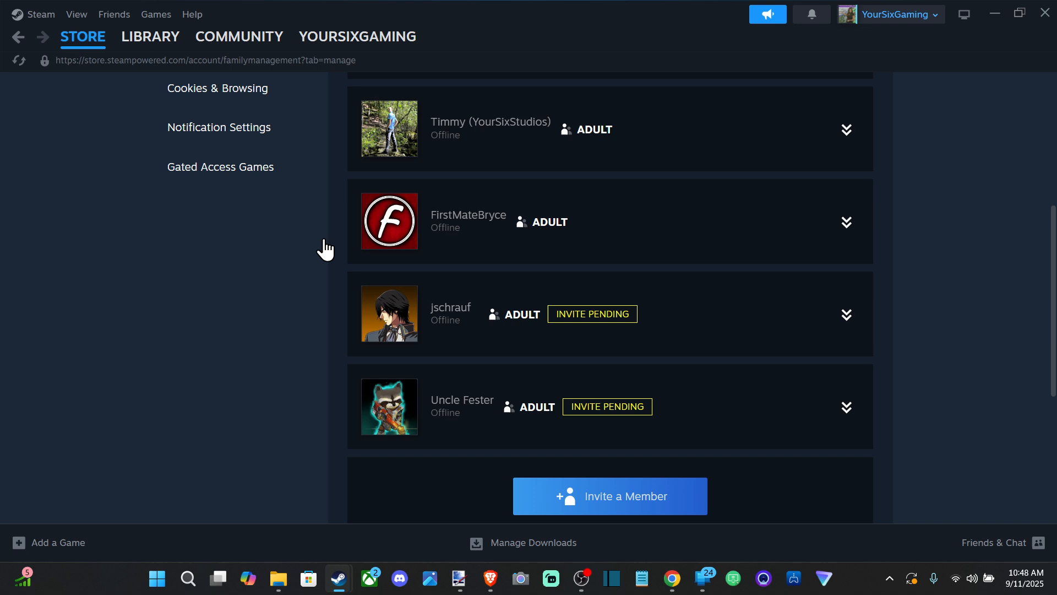
scroll("down", 3)
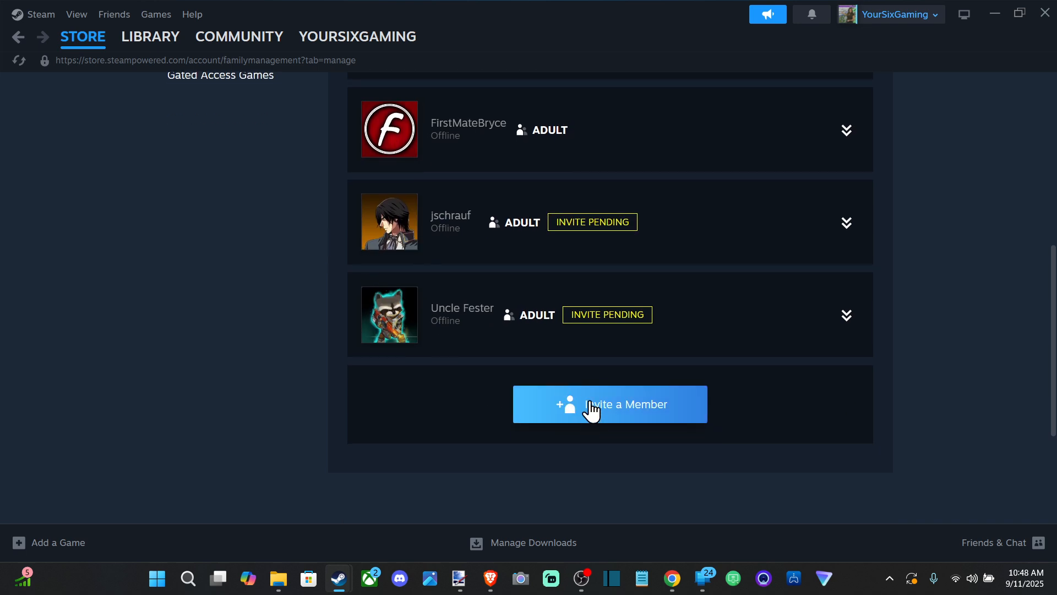
left_click(609, 404)
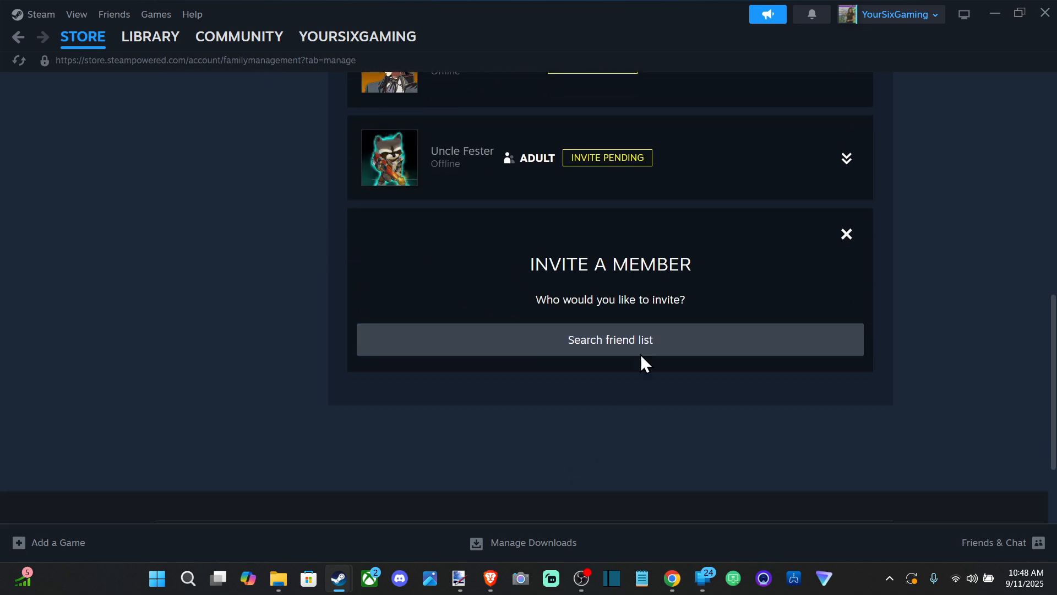
Search the friend list for 'ewwda', find no matches, and close the search
left_click(609, 339)
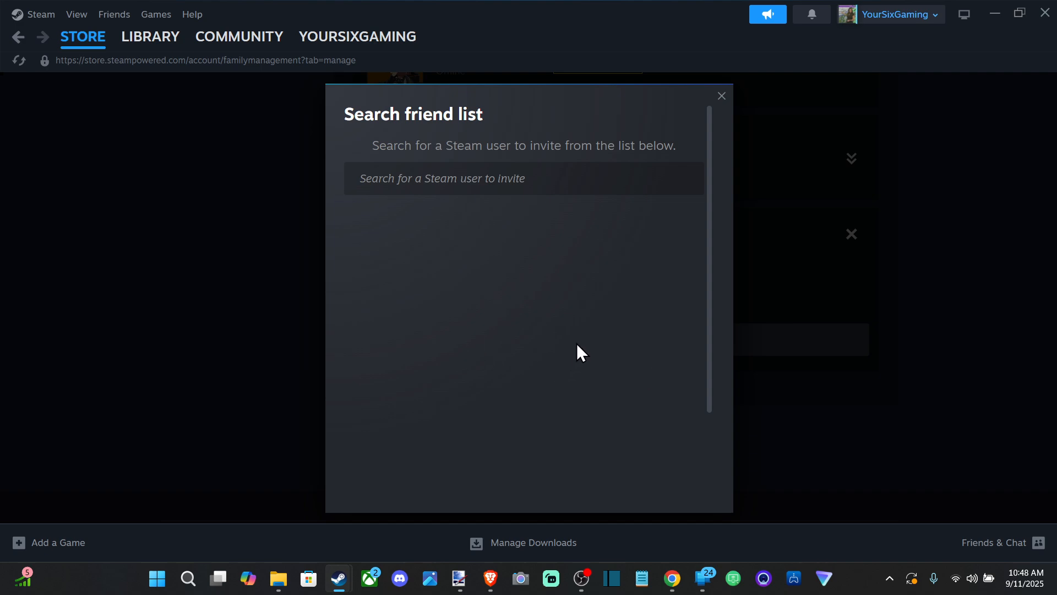
left_click(523, 178)
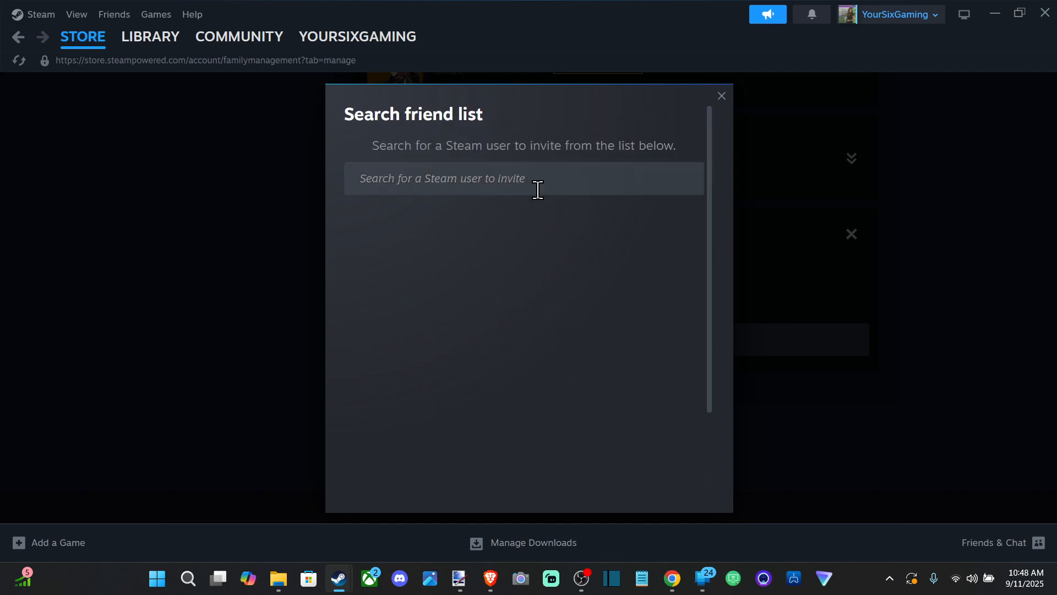
left_click(524, 178)
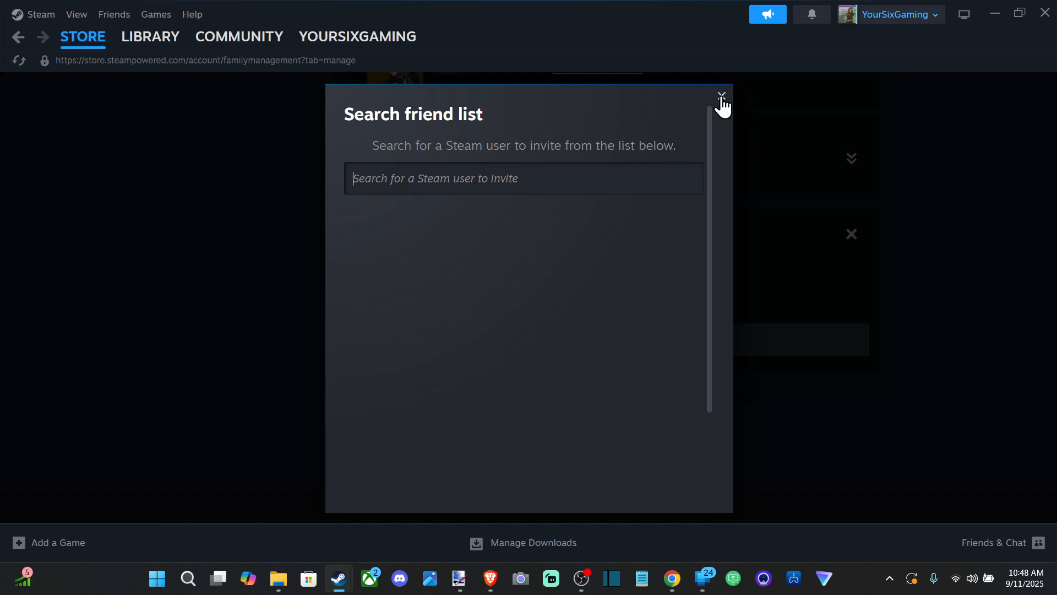
type("ewwda")
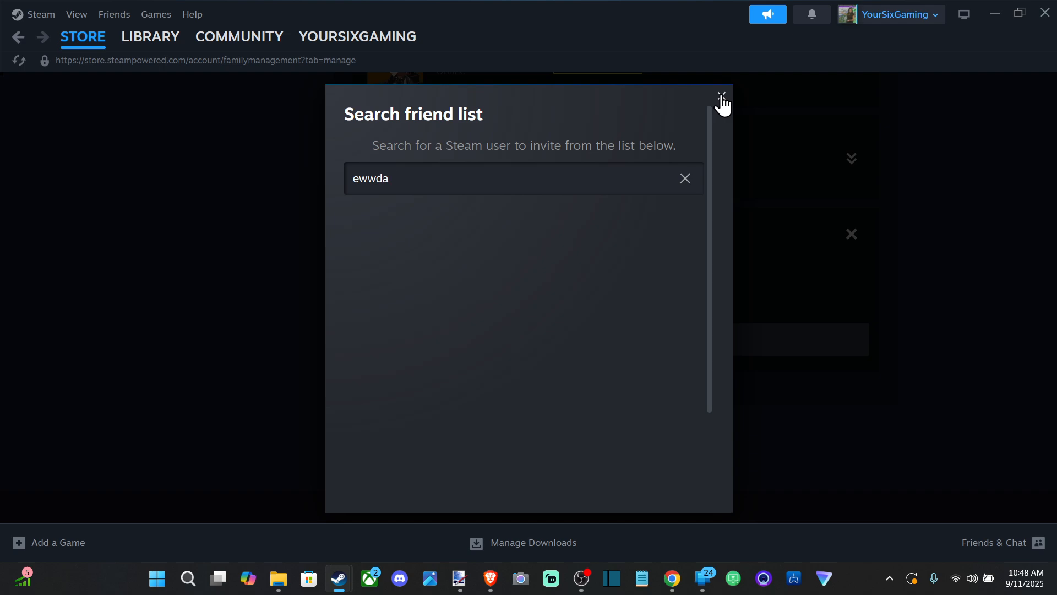
left_click(722, 97)
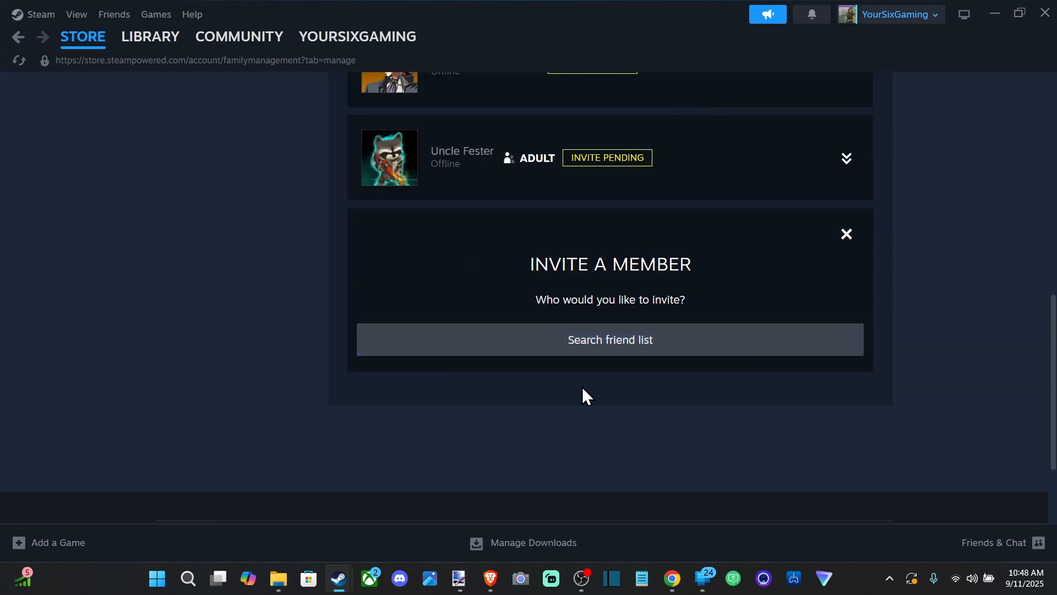
Go to the Library to see Go All Out from the family library
left_click(847, 234)
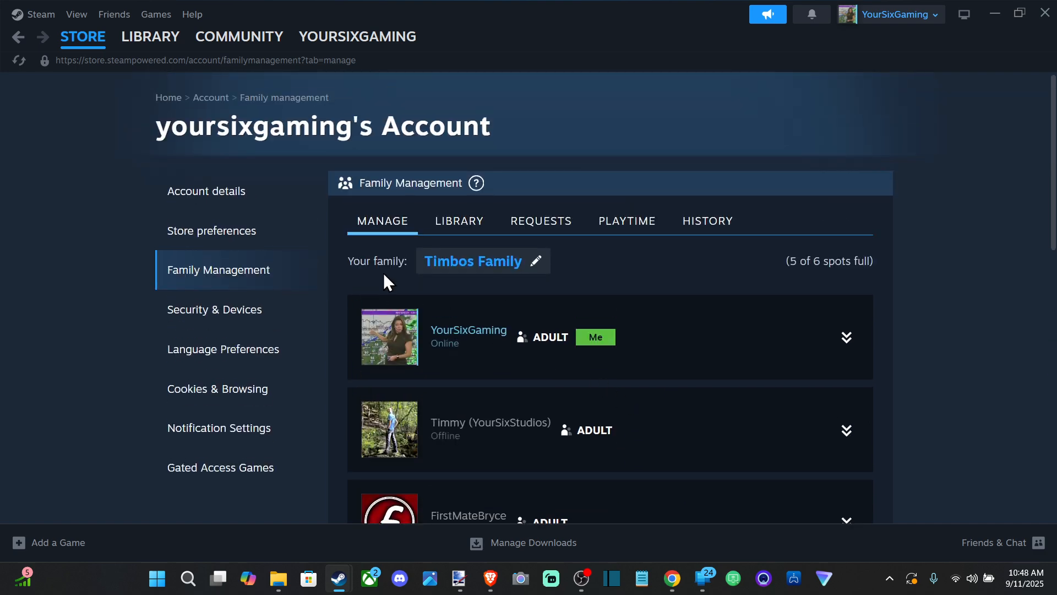
scroll("down", 3)
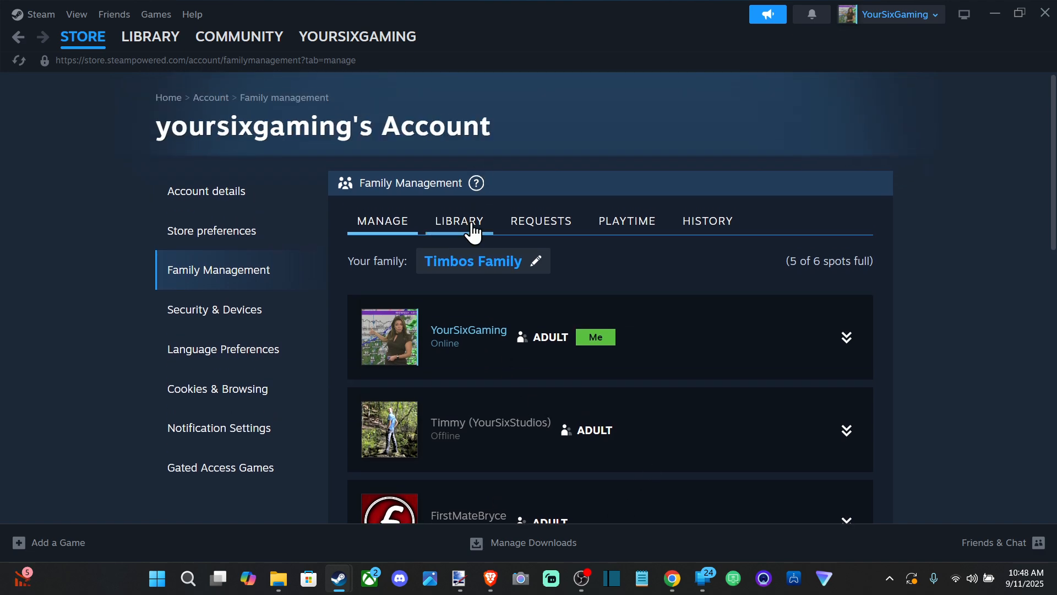
left_click(459, 220)
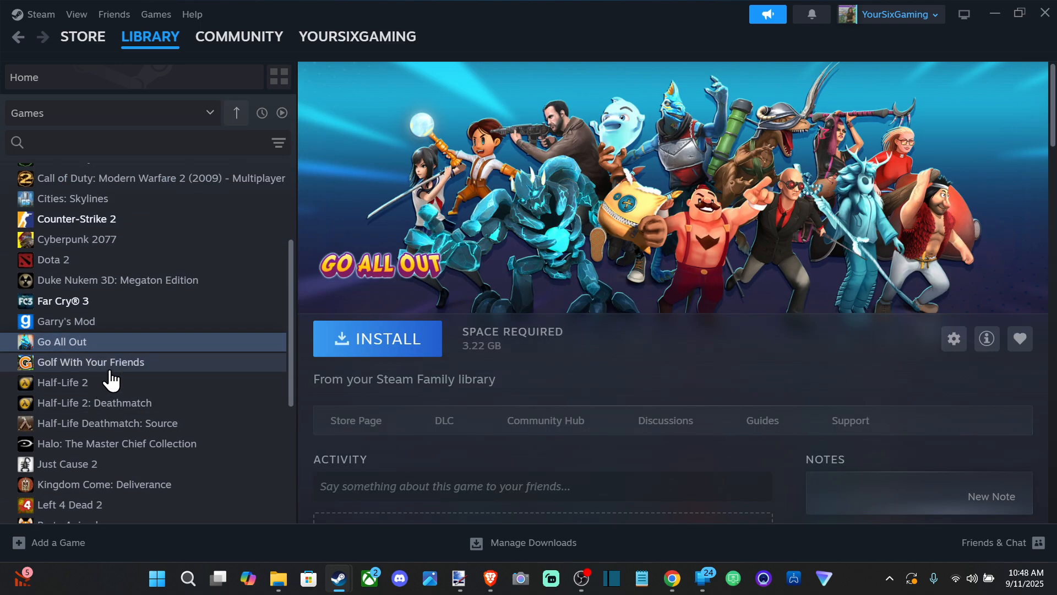
View Golf With Your Friends, Party Animals and BattleBit Remastered in the Library
left_click(90, 361)
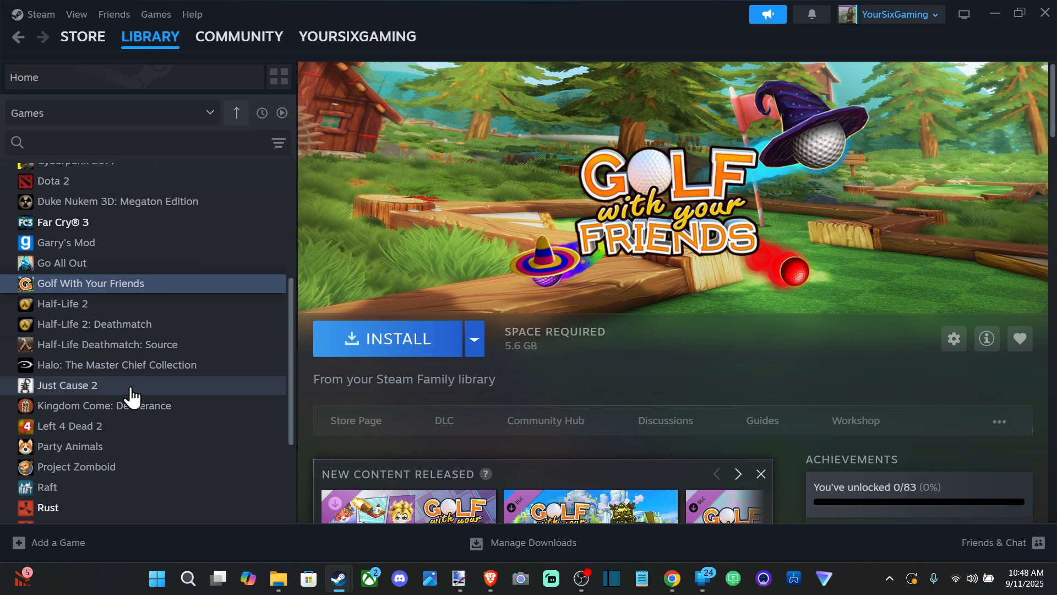
left_click(70, 446)
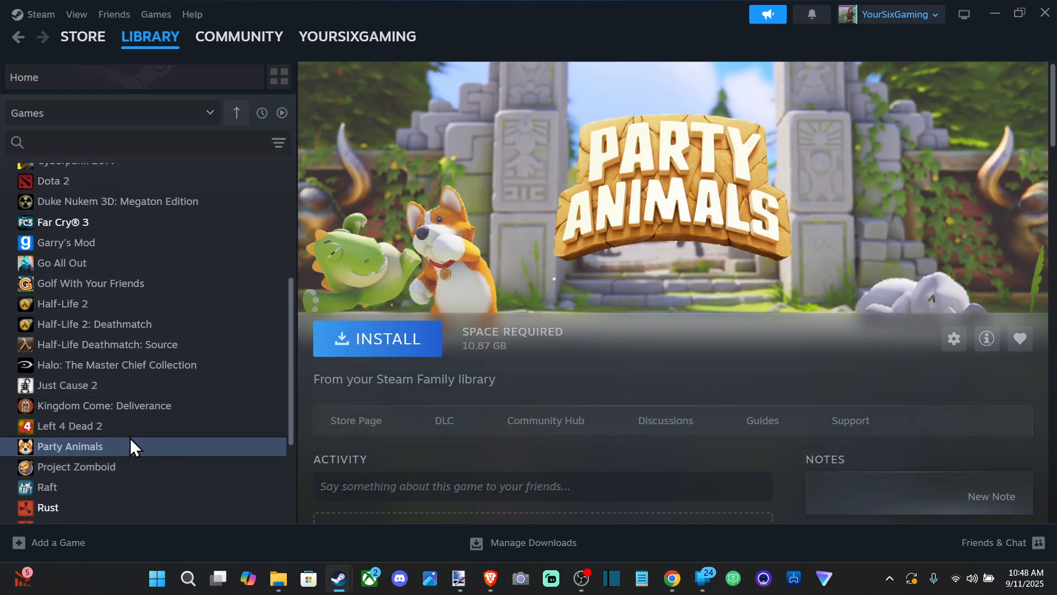
scroll("down", 3)
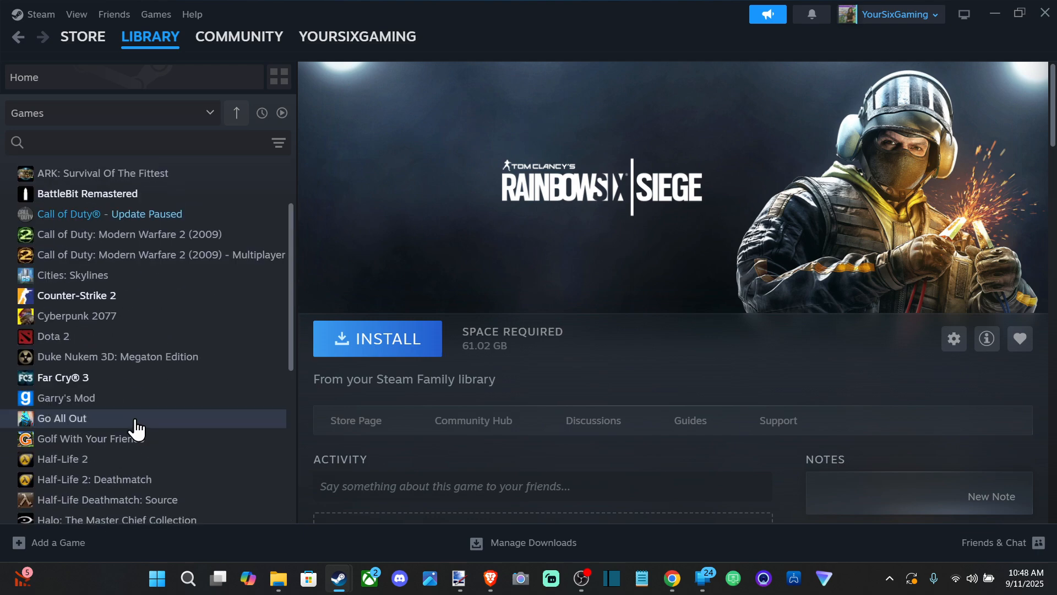
left_click(87, 274)
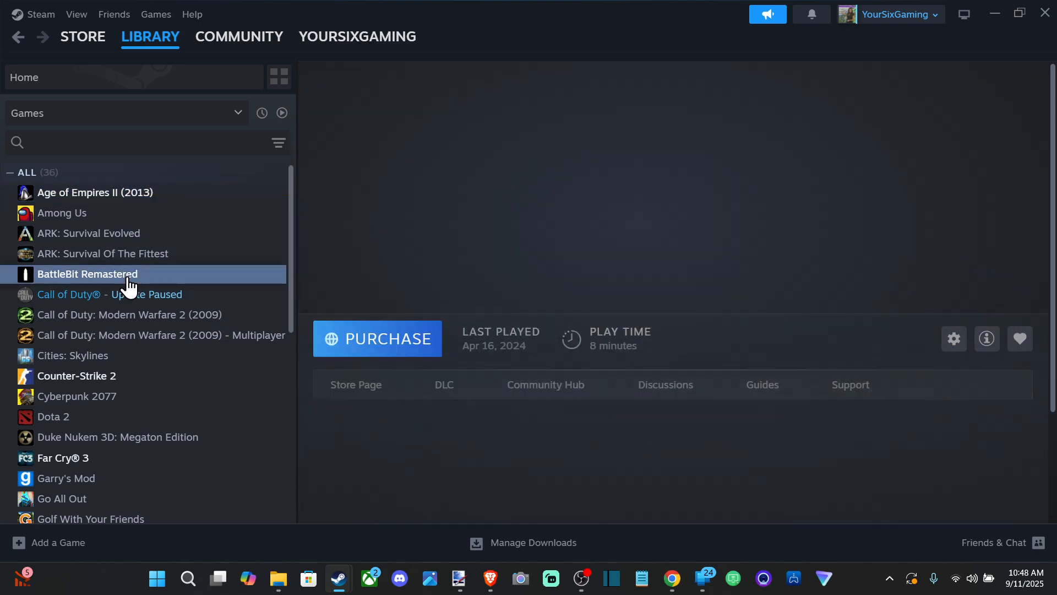
Check the paused Call of Duty update and MW2 Multiplayer, then show Golf With Your Friends again
left_click(86, 274)
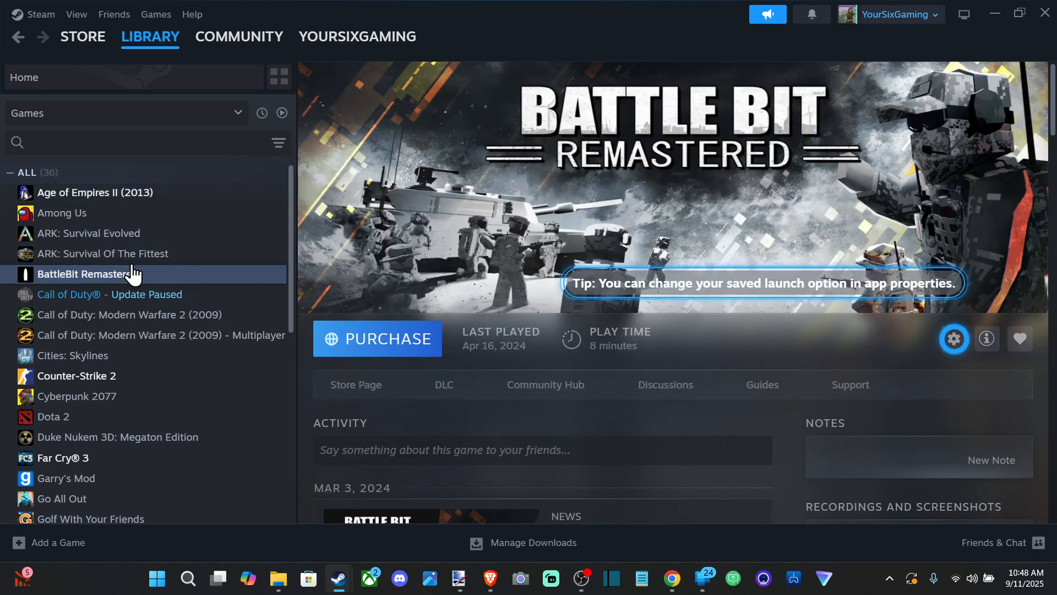
left_click(109, 294)
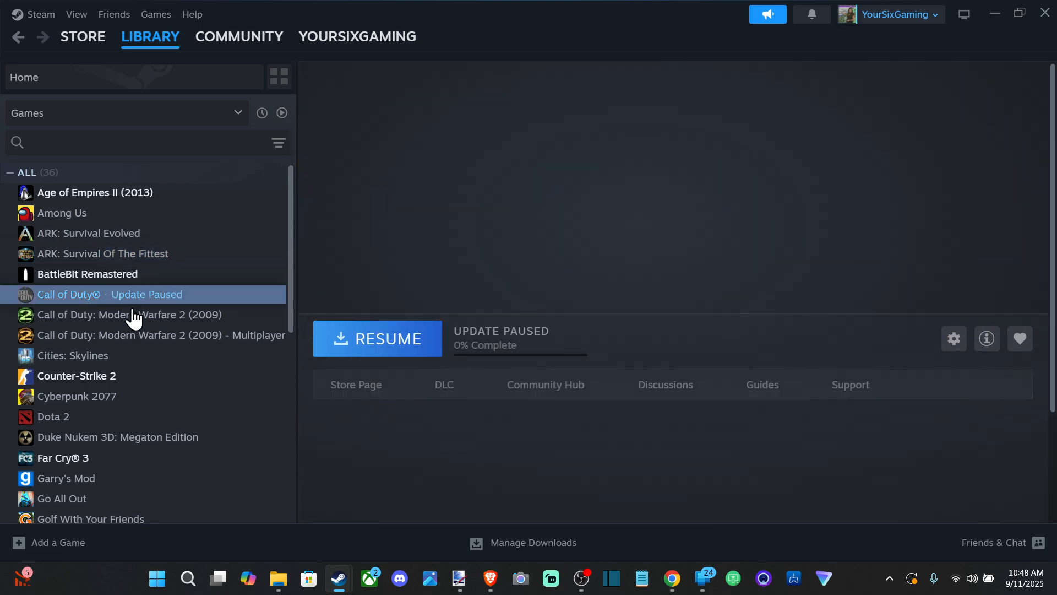
left_click(162, 335)
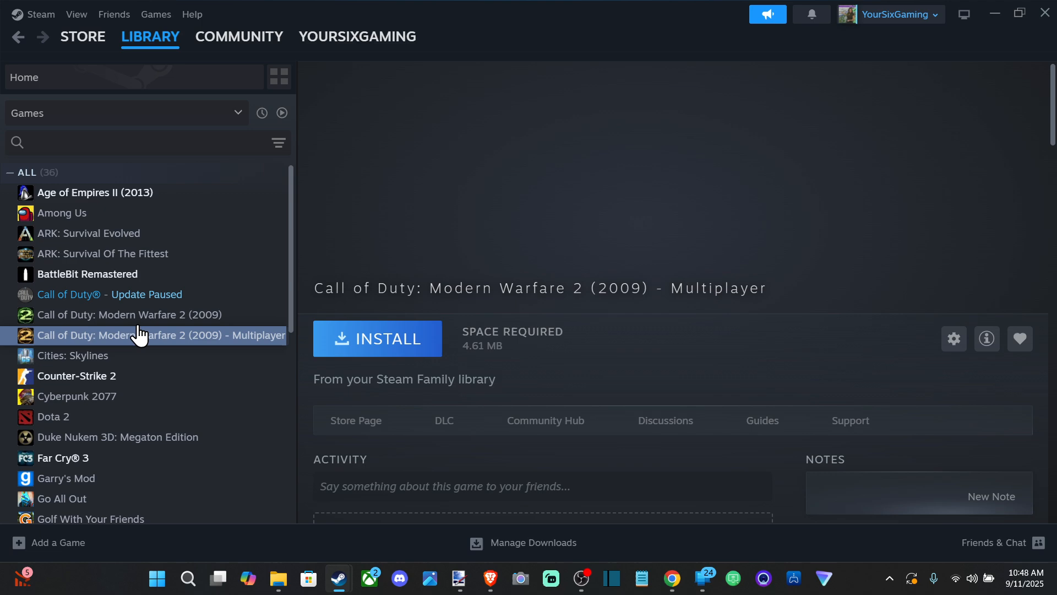
left_click(150, 36)
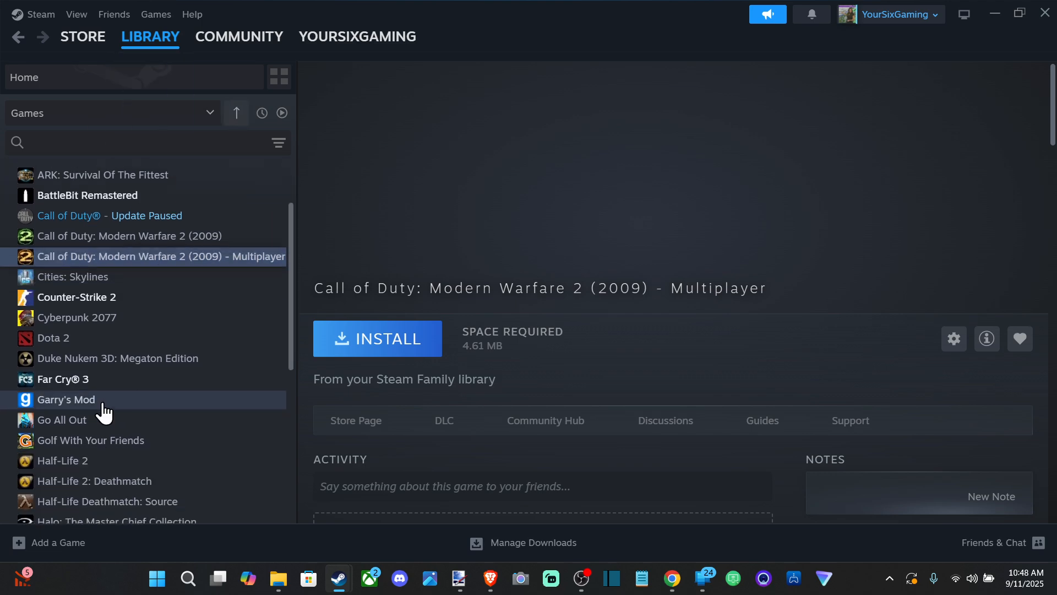
left_click(90, 440)
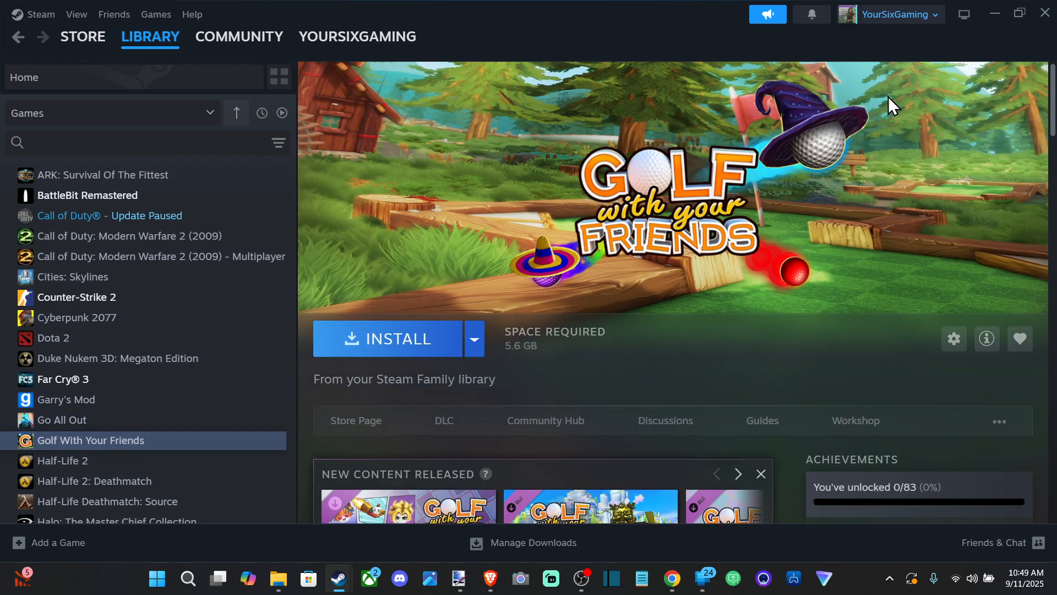
Go to Account details and select Family Management from the sidebar
left_click(894, 14)
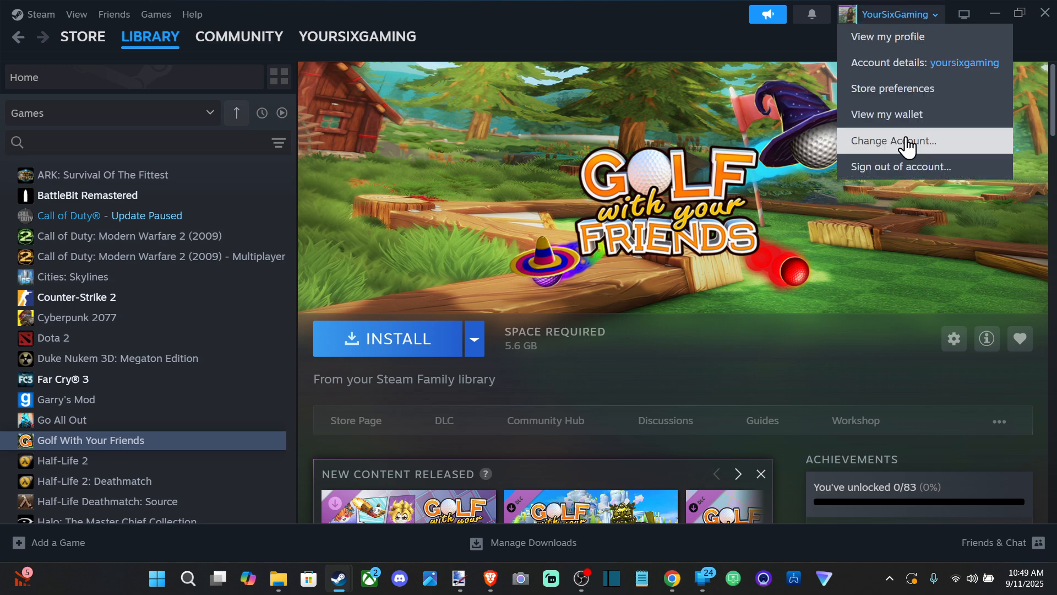
left_click(888, 62)
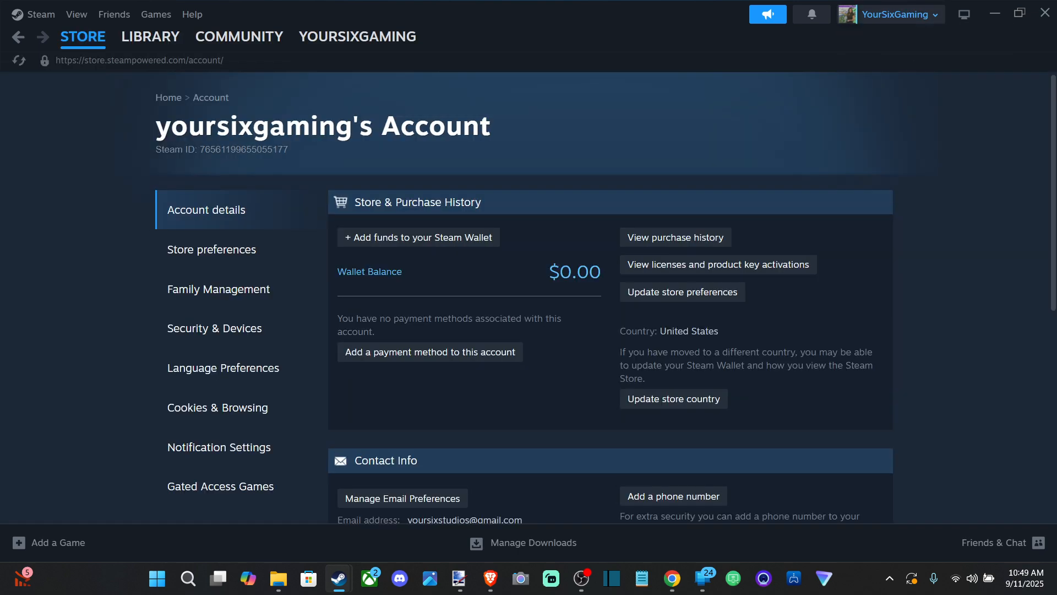
left_click(218, 288)
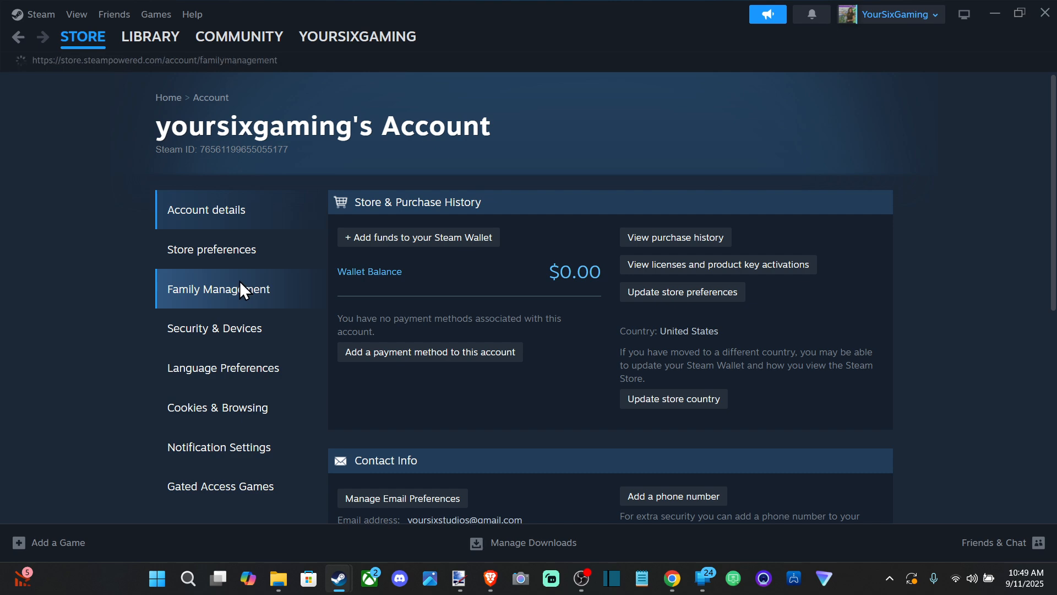